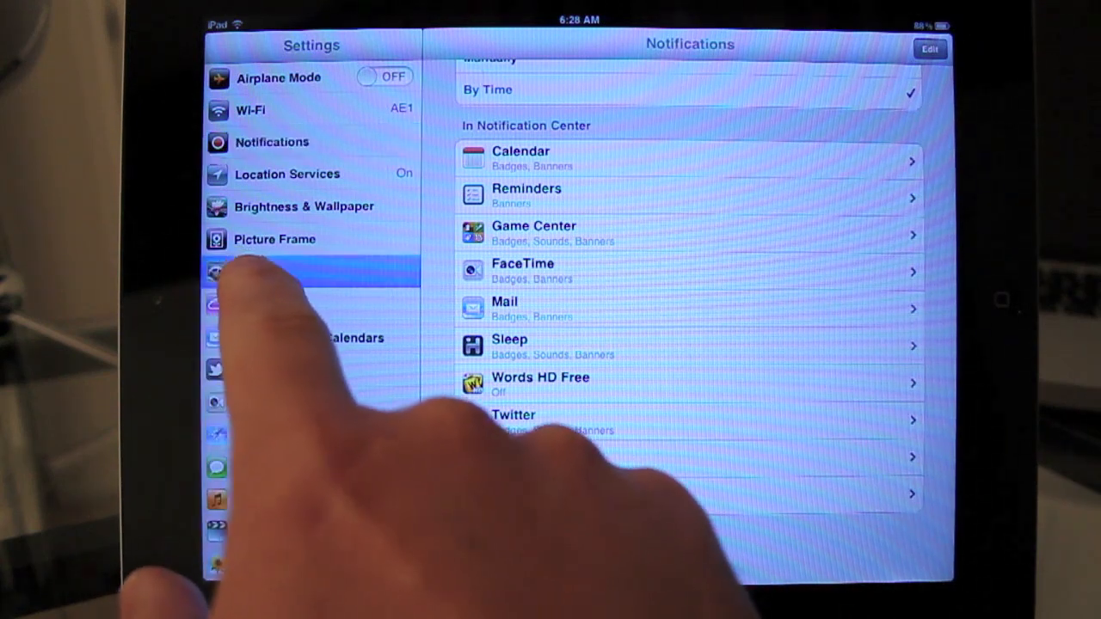
Step: Check Software Update under General, which reports the network is unavailable or too slow
{"action": "left_click", "coordinate": [257, 272]}
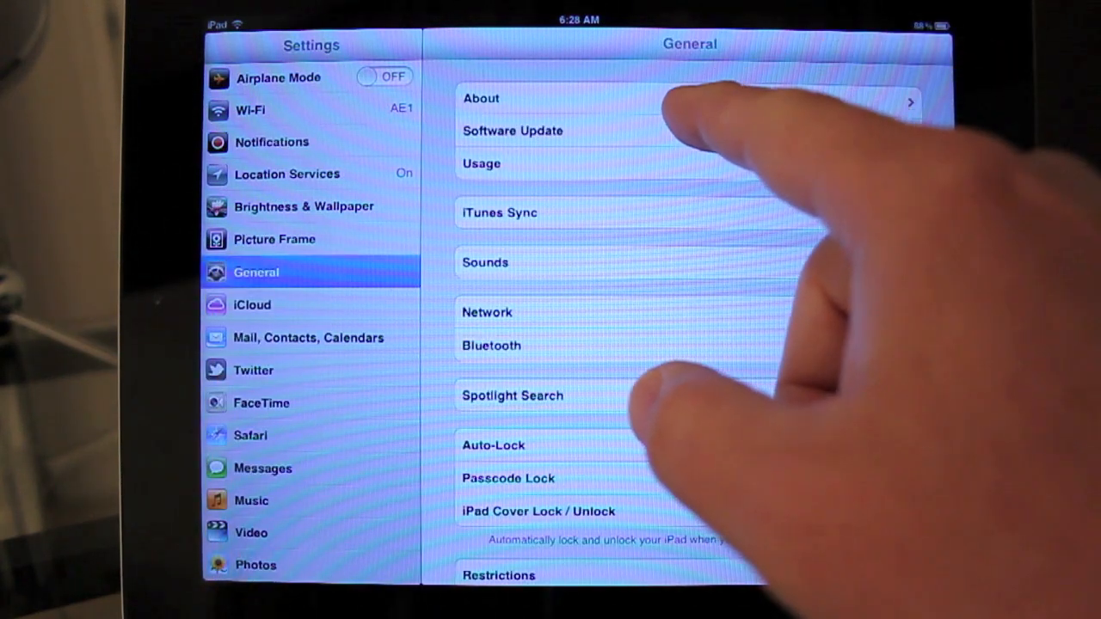
{"action": "left_click", "coordinate": [512, 131]}
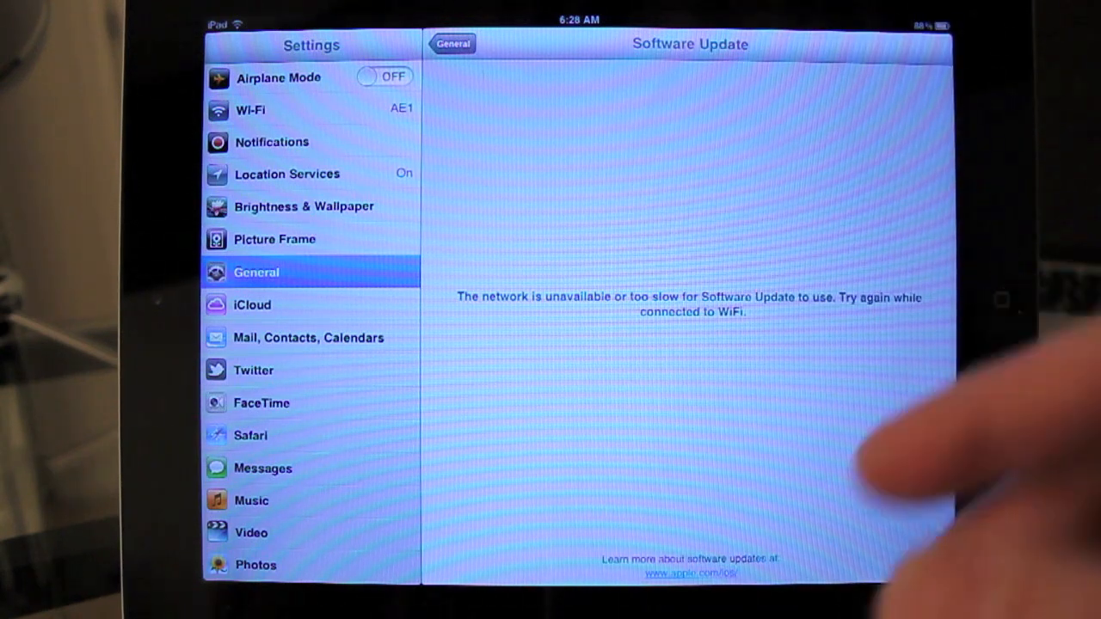
Step: Review the iTunes Sync status page and return to the General settings list
{"action": "left_click", "coordinate": [452, 44]}
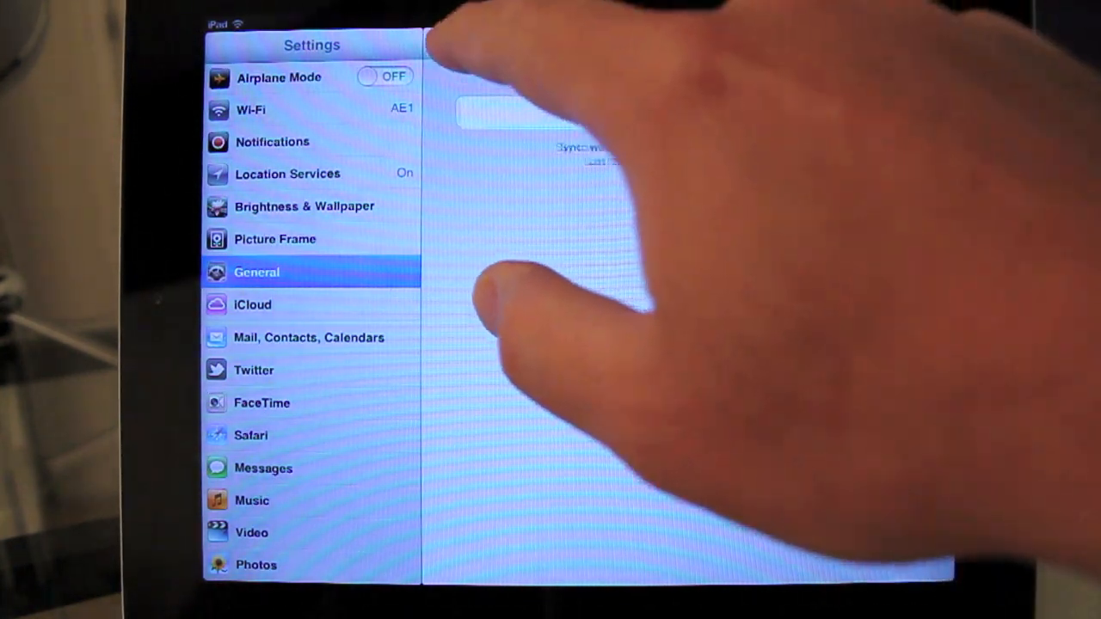
{"action": "left_click", "coordinate": [256, 272]}
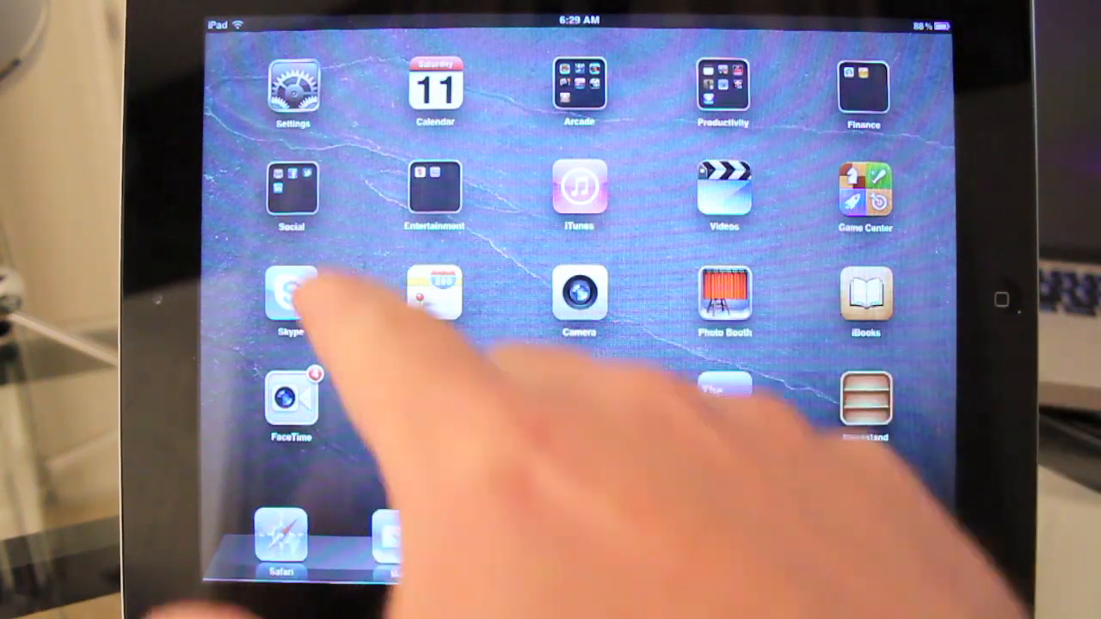
Step: Reopen Settings from the Home Screen and scroll through the General page
{"action": "left_click", "coordinate": [292, 90]}
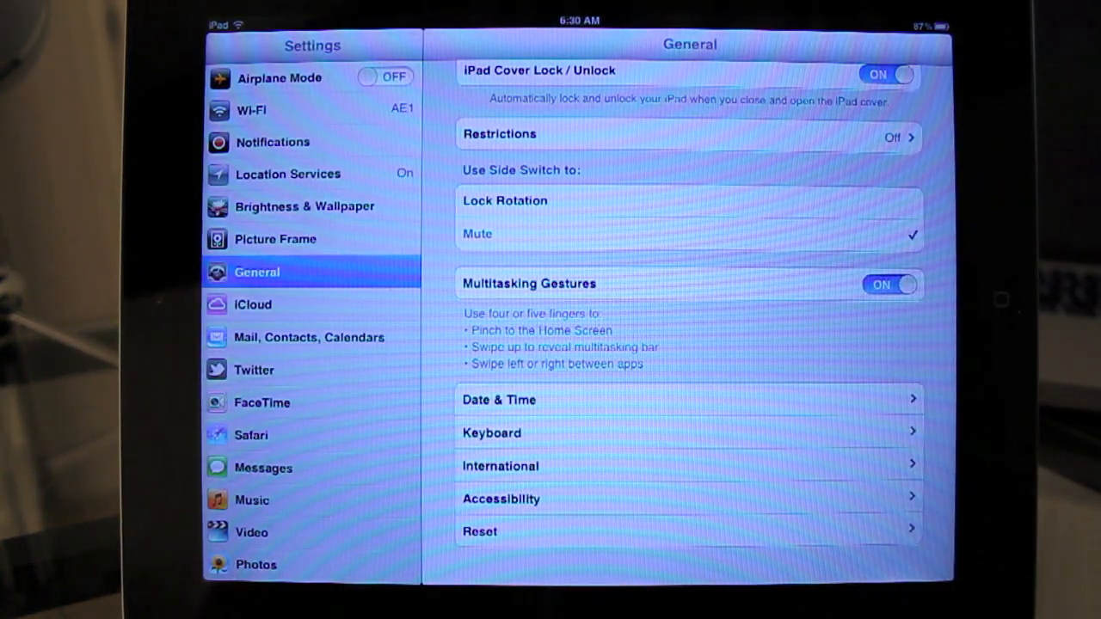
{"action": "scroll", "scroll_direction": "down", "scroll_amount": 3}
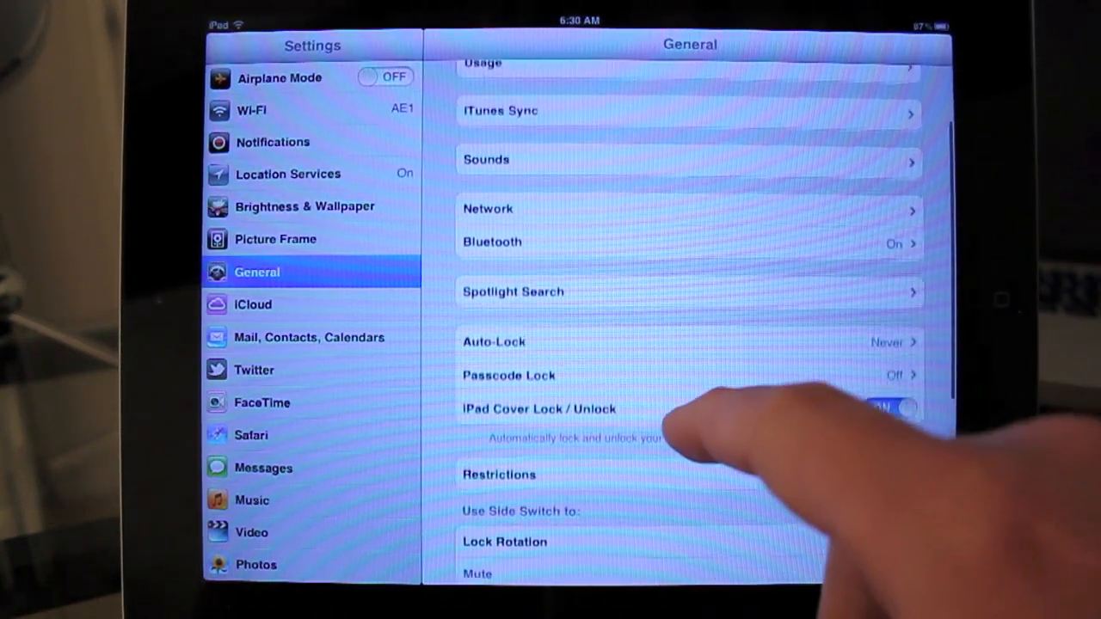
{"action": "scroll", "scroll_direction": "down", "scroll_amount": 3}
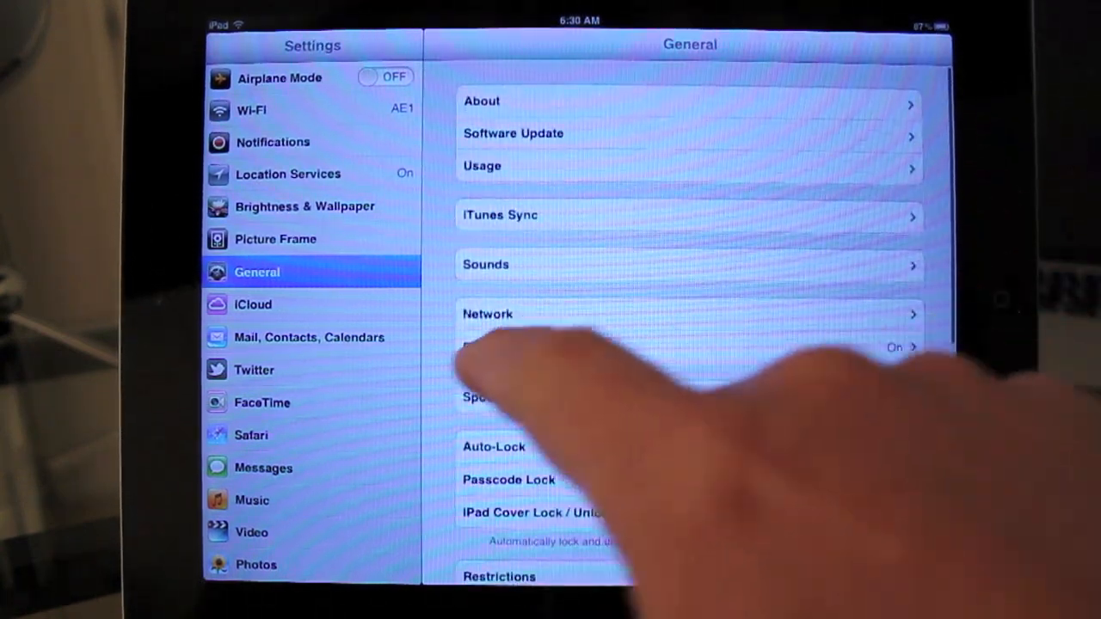
Step: Review iCloud Storage & Backup showing 5 GB free, then show the Twitter sign-in page
{"action": "left_click", "coordinate": [253, 305]}
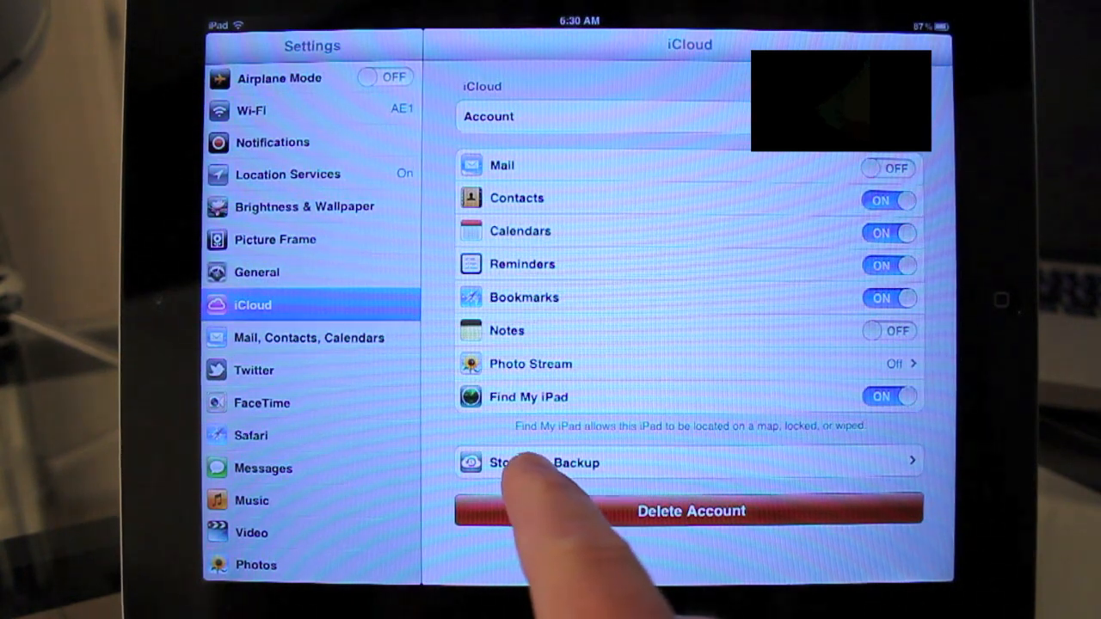
{"action": "left_click", "coordinate": [542, 462]}
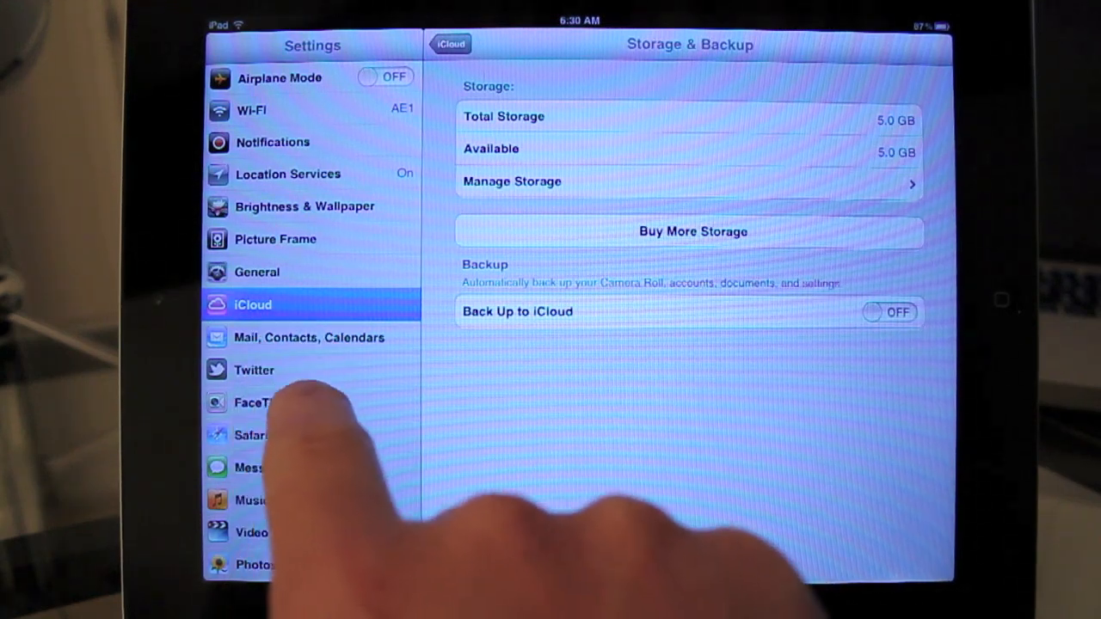
{"action": "left_click", "coordinate": [255, 370]}
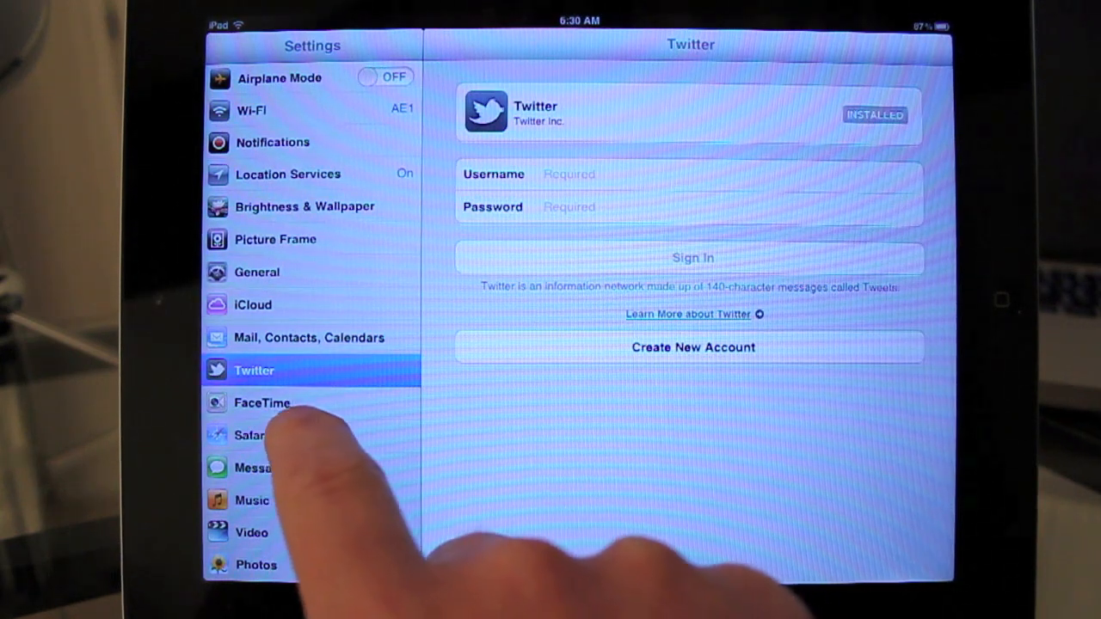
Step: Review the Safari and Messages pages with iMessage and Read Receipts on, then show Music settings
{"action": "left_click", "coordinate": [251, 433]}
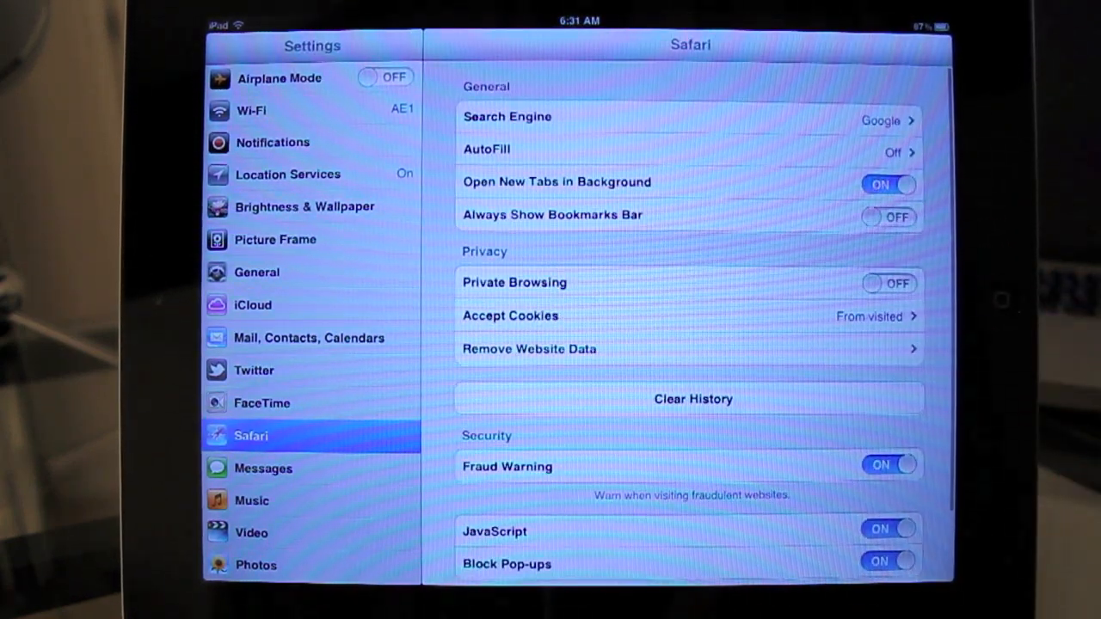
{"action": "left_click", "coordinate": [264, 467]}
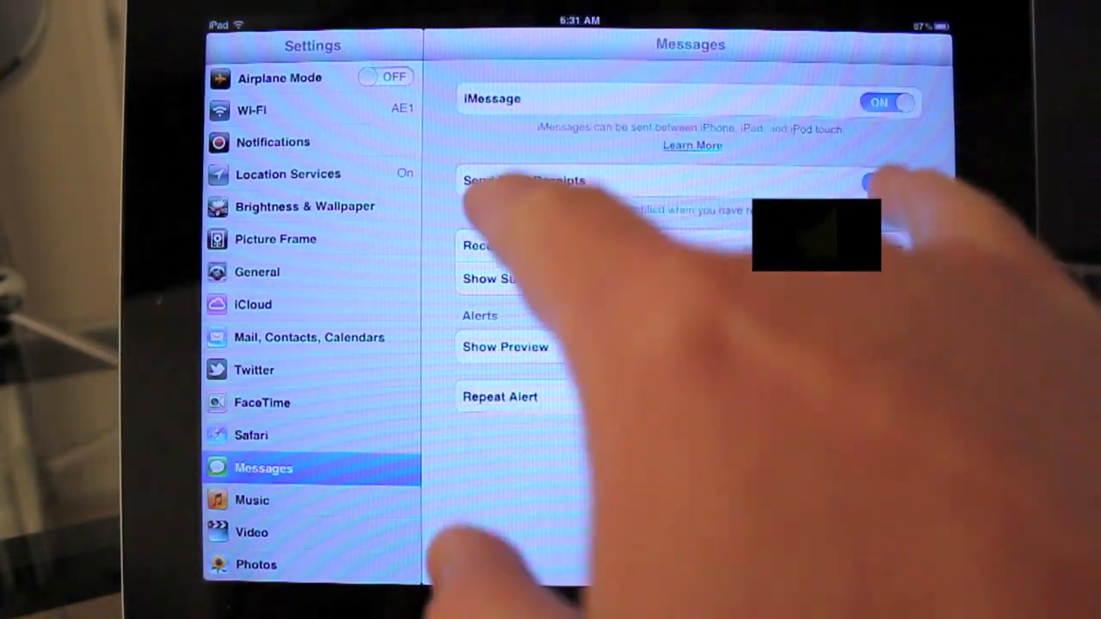
{"action": "left_click", "coordinate": [887, 183]}
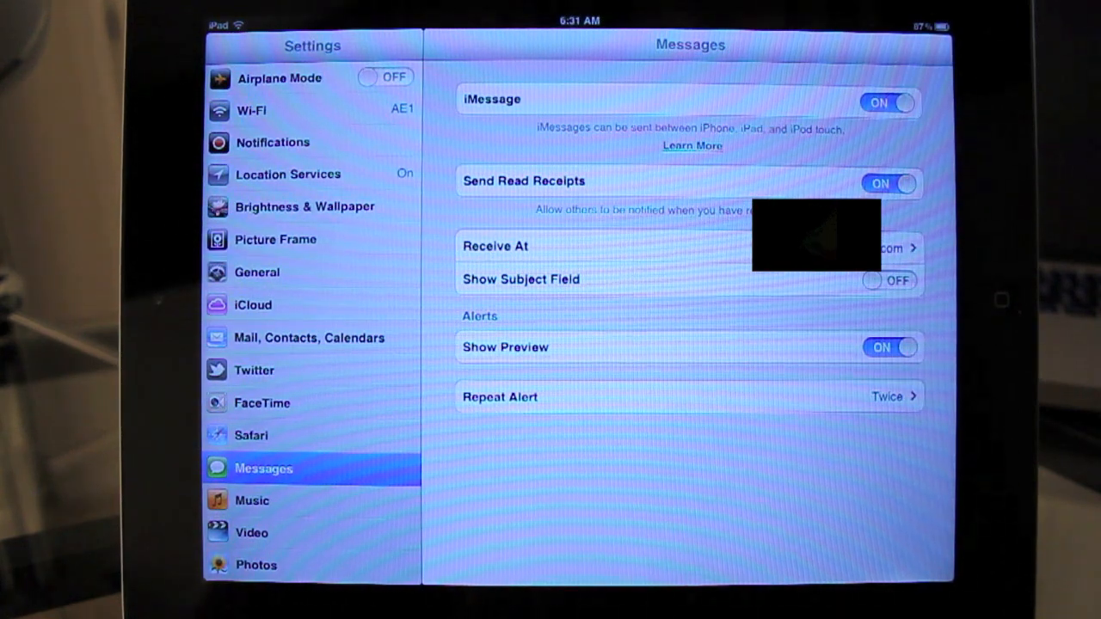
{"action": "left_click", "coordinate": [261, 498]}
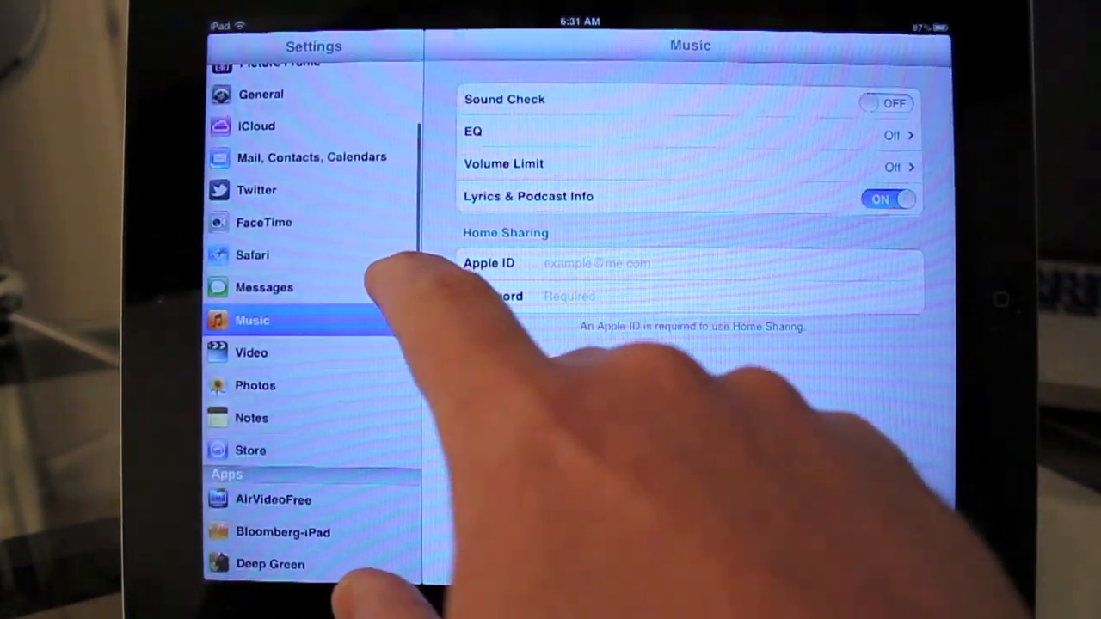
Step: Show the Music settings with Sound Check off and Lyrics & Podcast Info on
{"action": "left_click", "coordinate": [251, 451]}
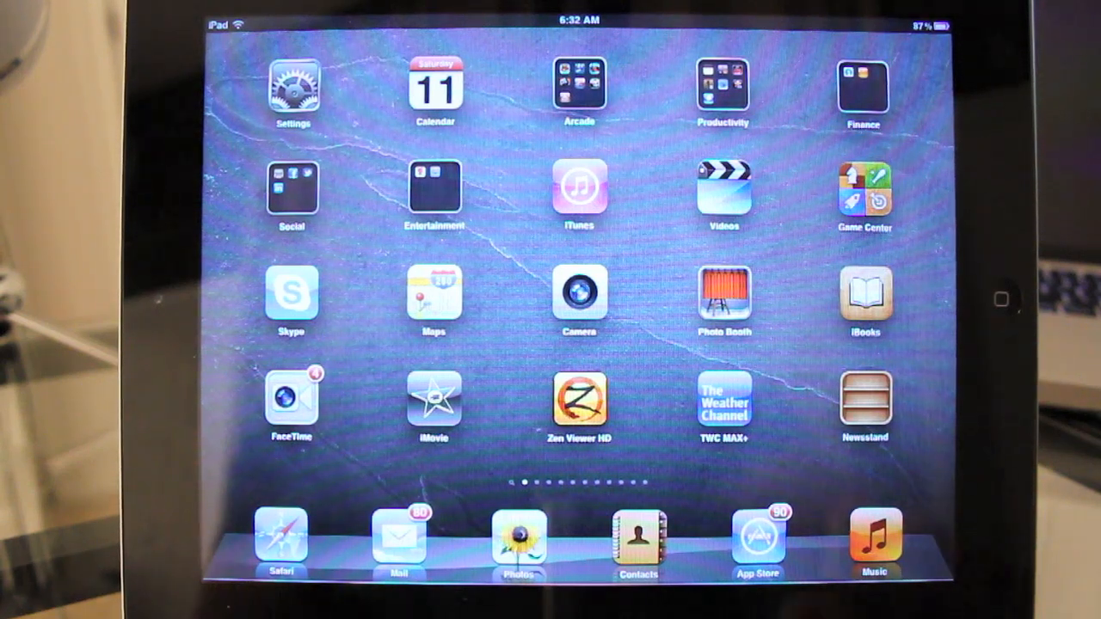
Step: Launch Safari and switch to the Macworld tab about iOS 5 Reminders
{"action": "left_click", "coordinate": [278, 536]}
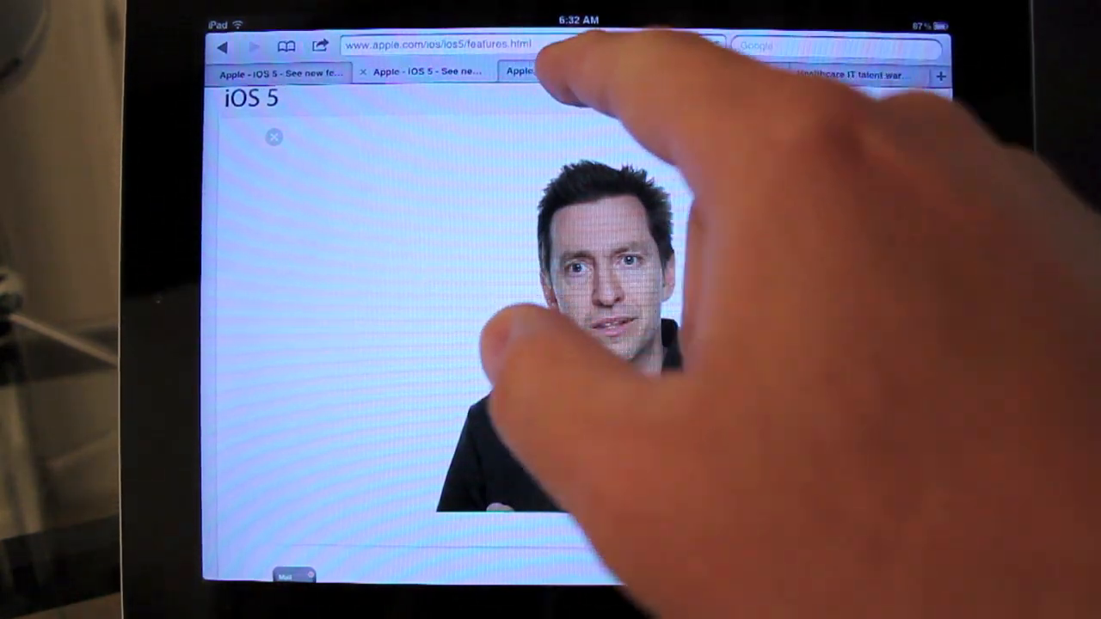
{"action": "left_click", "coordinate": [571, 72]}
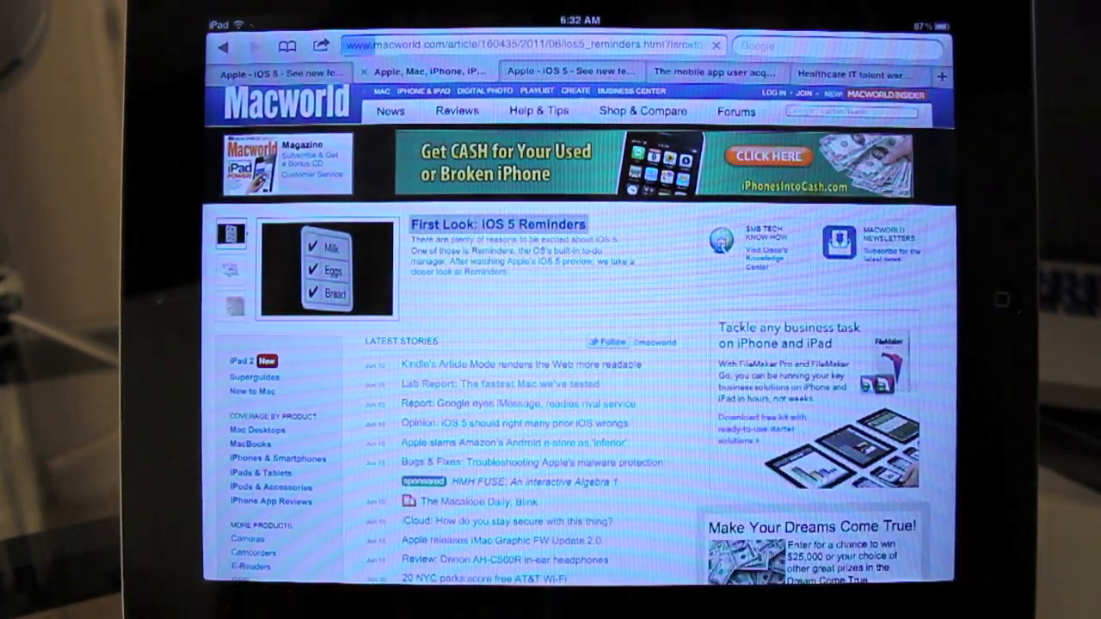
Step: Show the Macworld Reminders article in Reader view and scroll through its text and screenshots
{"action": "left_click", "coordinate": [423, 72]}
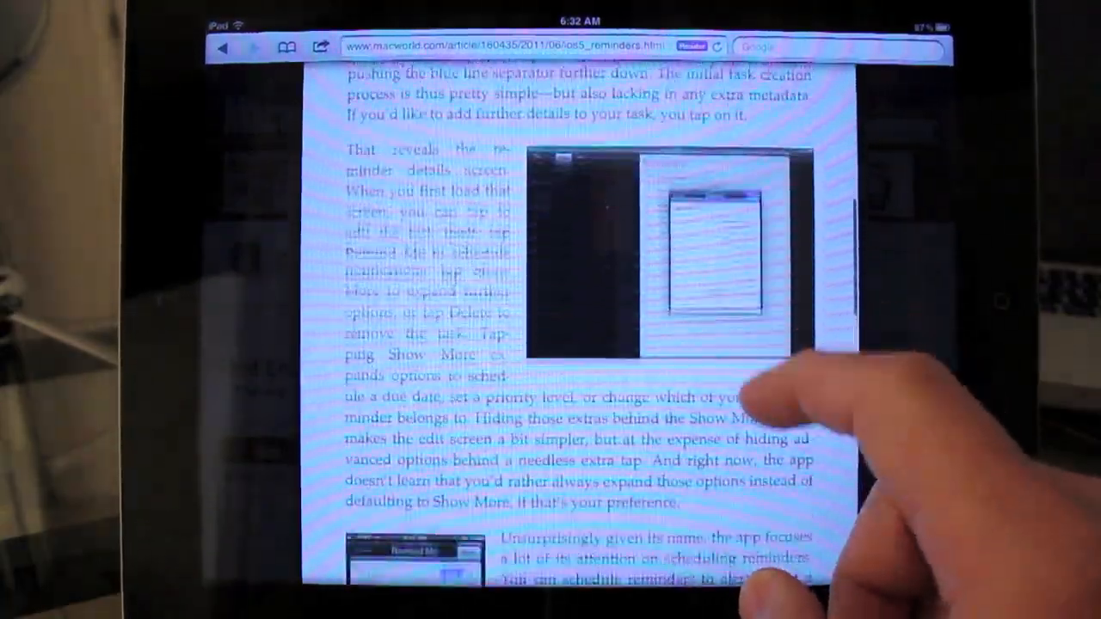
{"action": "scroll", "scroll_direction": "down", "scroll_amount": 3}
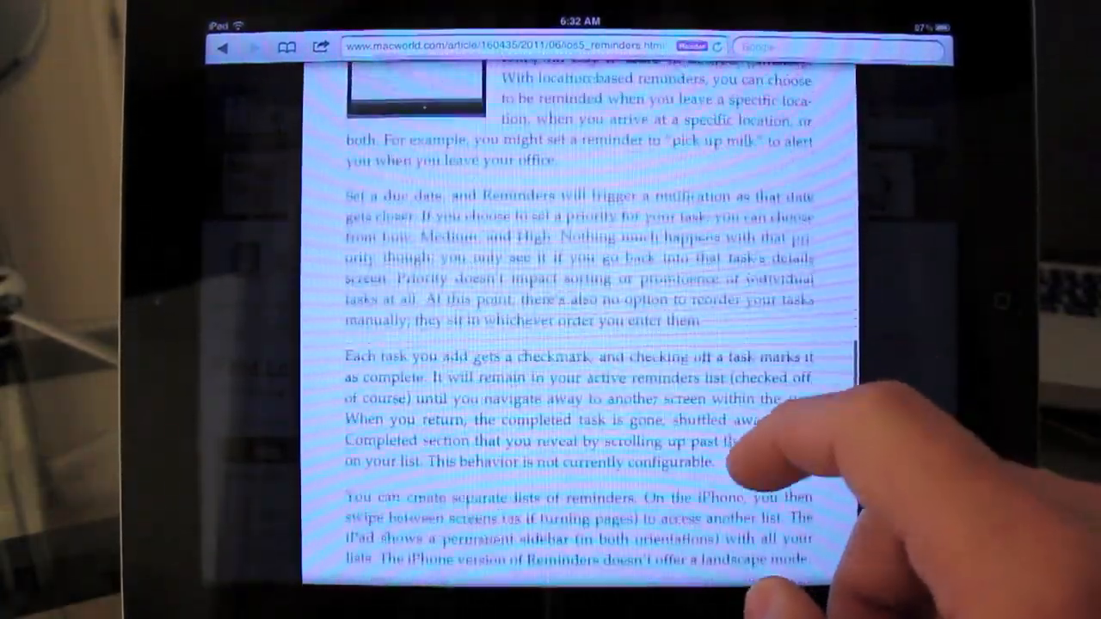
{"action": "scroll", "scroll_direction": "down", "scroll_amount": 3}
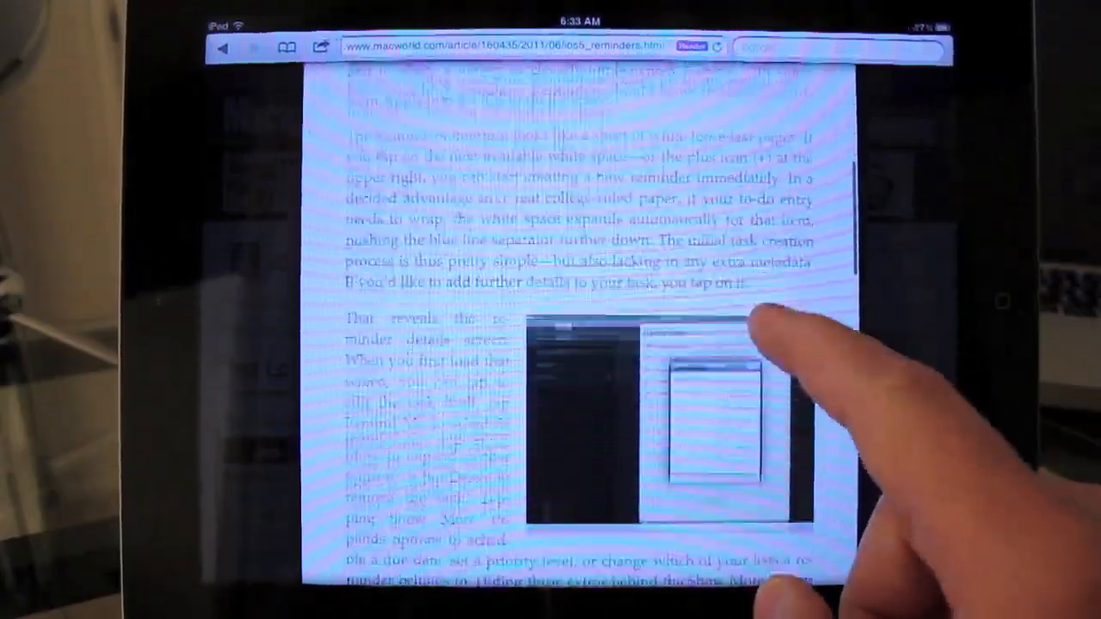
{"action": "scroll", "scroll_direction": "down", "scroll_amount": 3}
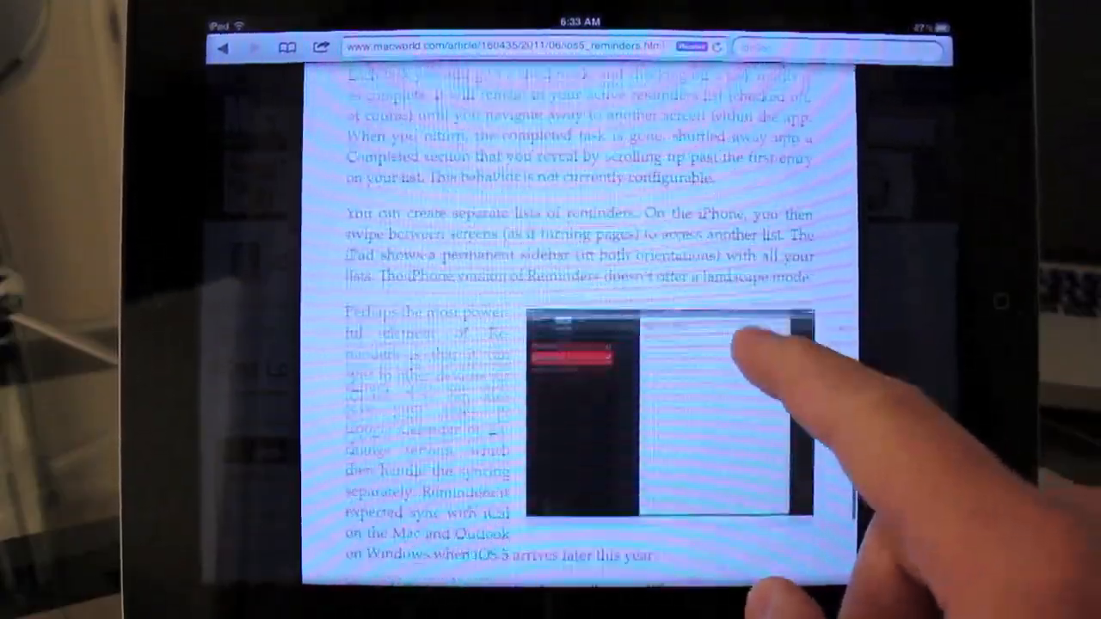
{"action": "scroll", "scroll_direction": "down", "scroll_amount": 3}
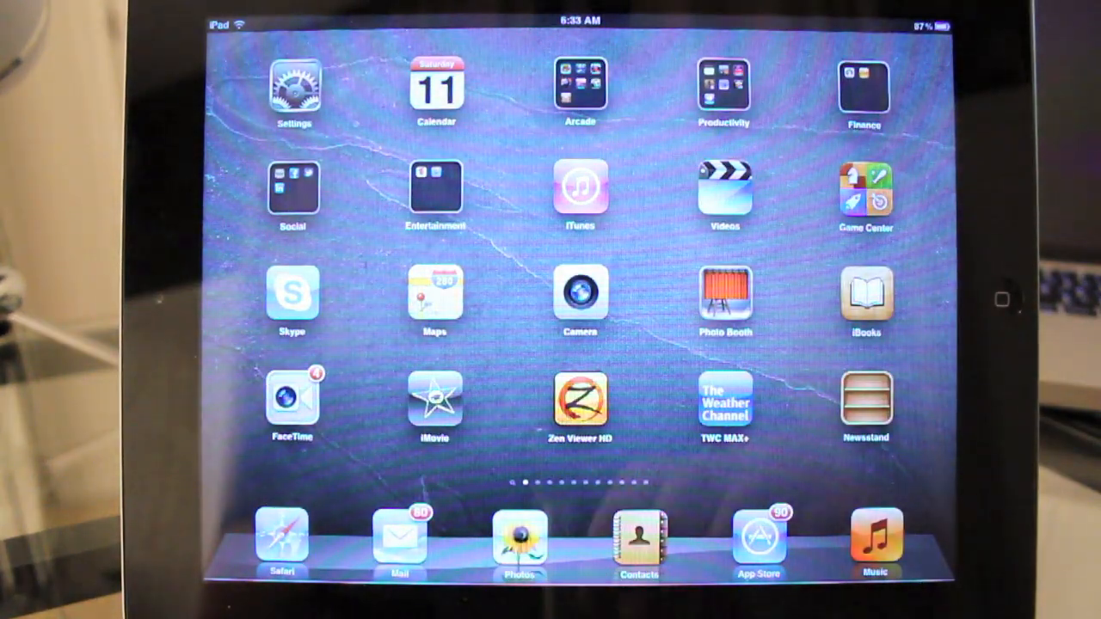
Step: Launch Mail and start a new message with a recipient address entered
{"action": "left_click", "coordinate": [399, 536]}
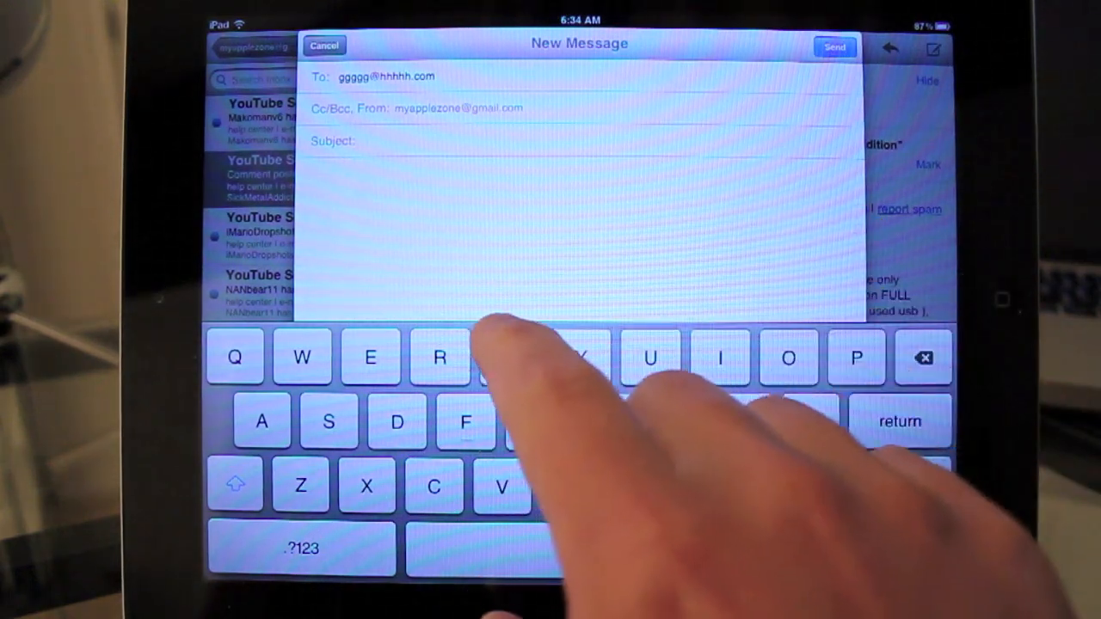
Step: Write 'This is a test' in the body and select a word to reveal formatting options
{"action": "type", "text": "This is a test"}
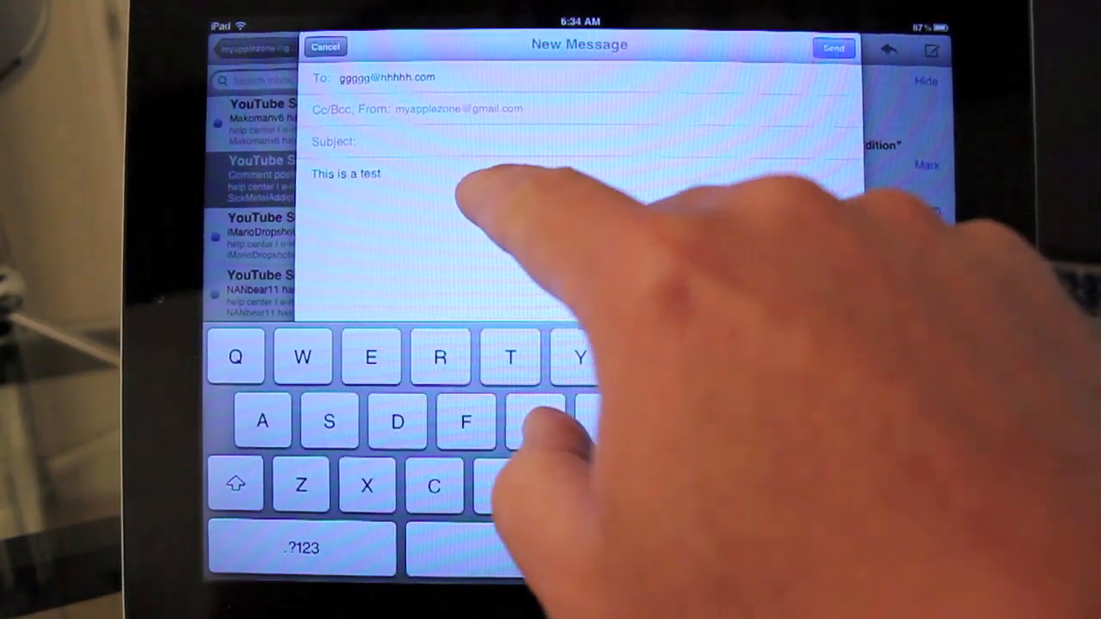
{"action": "double_click", "coordinate": [344, 172]}
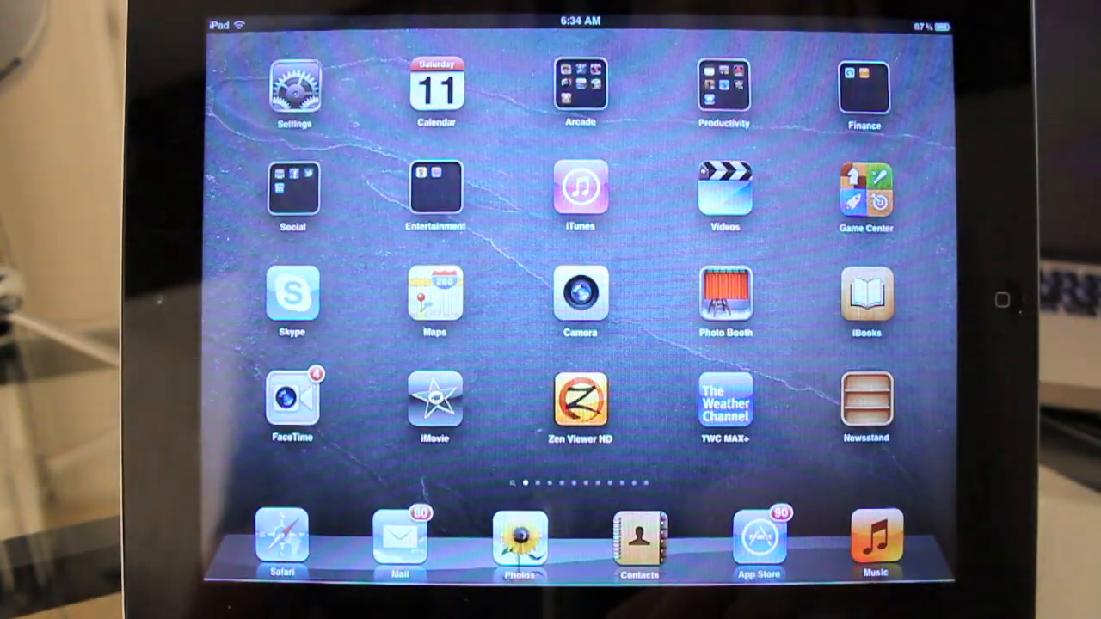
Step: Browse the Music library through Songs, Artists and Albums, ending back on the song list
{"action": "left_click", "coordinate": [876, 540]}
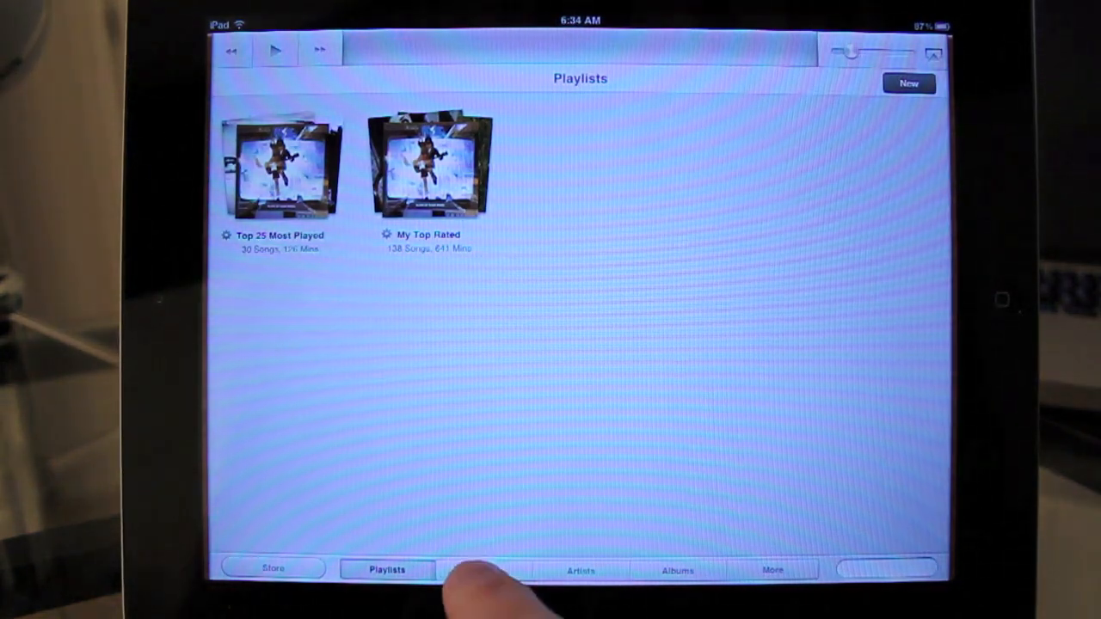
{"action": "left_click", "coordinate": [483, 571]}
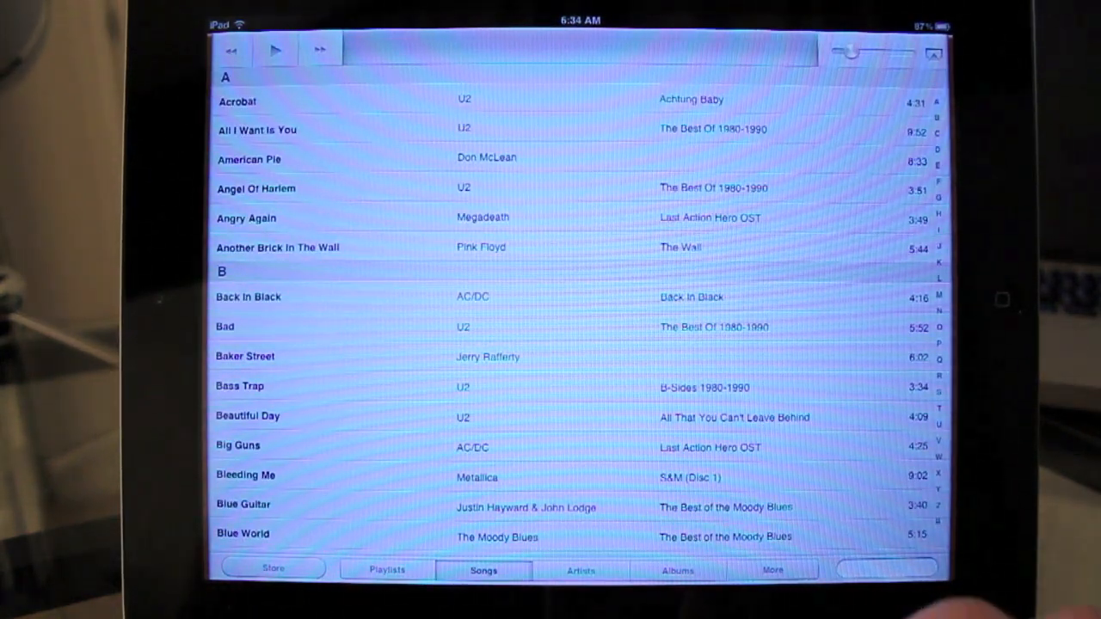
{"action": "left_click", "coordinate": [581, 571]}
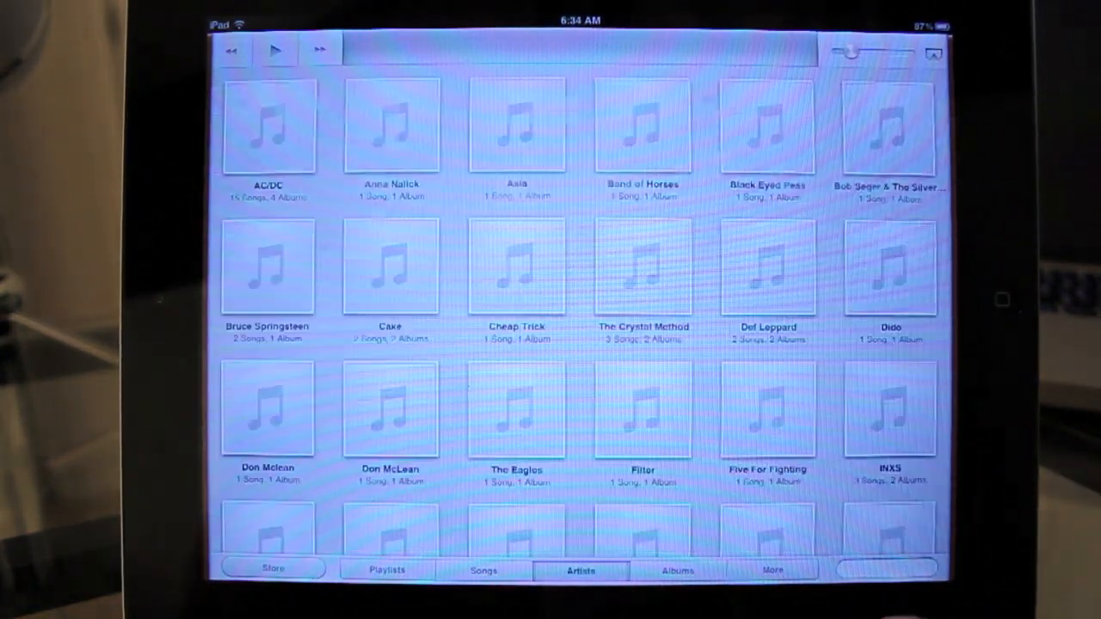
{"action": "left_click", "coordinate": [678, 571]}
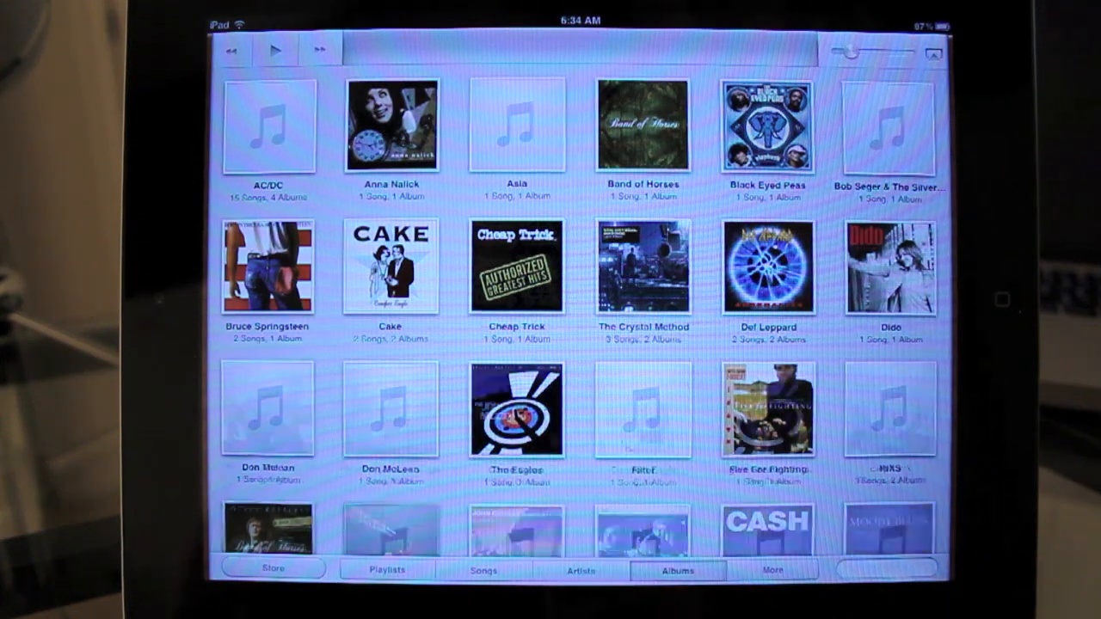
{"action": "left_click", "coordinate": [483, 571]}
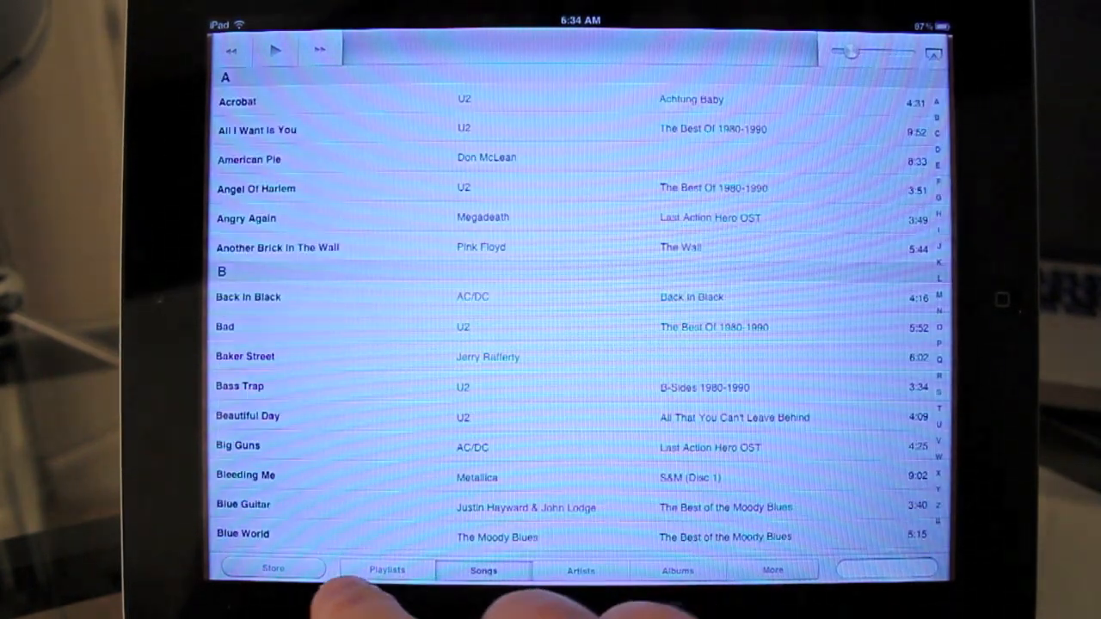
{"action": "left_click", "coordinate": [272, 567]}
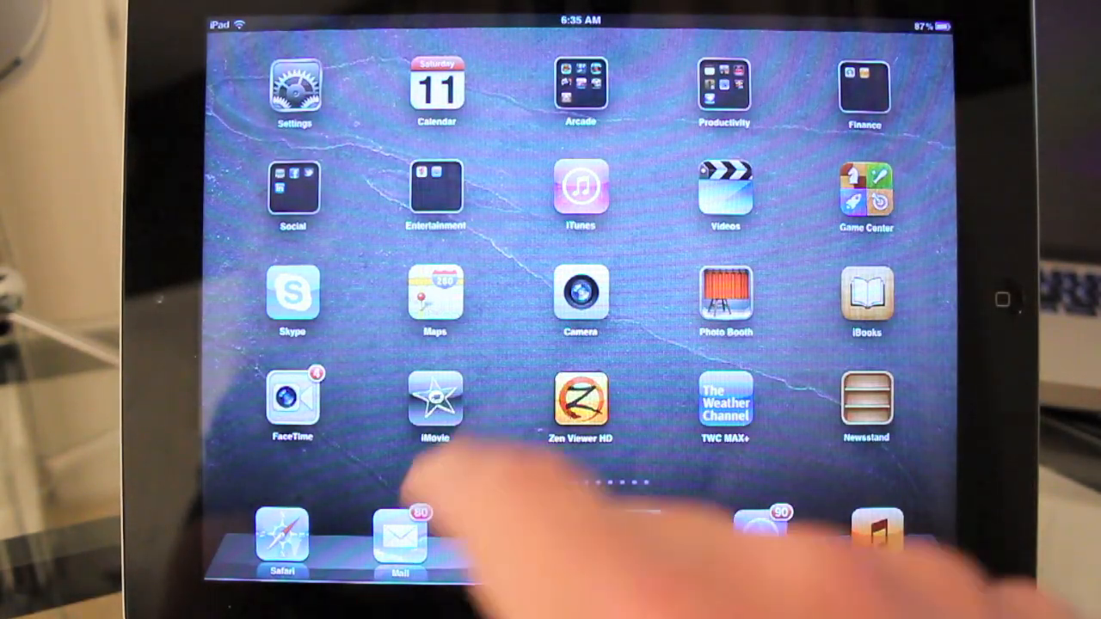
Step: Launch the iTunes store and switch to its still-empty Purchased section
{"action": "left_click", "coordinate": [580, 188]}
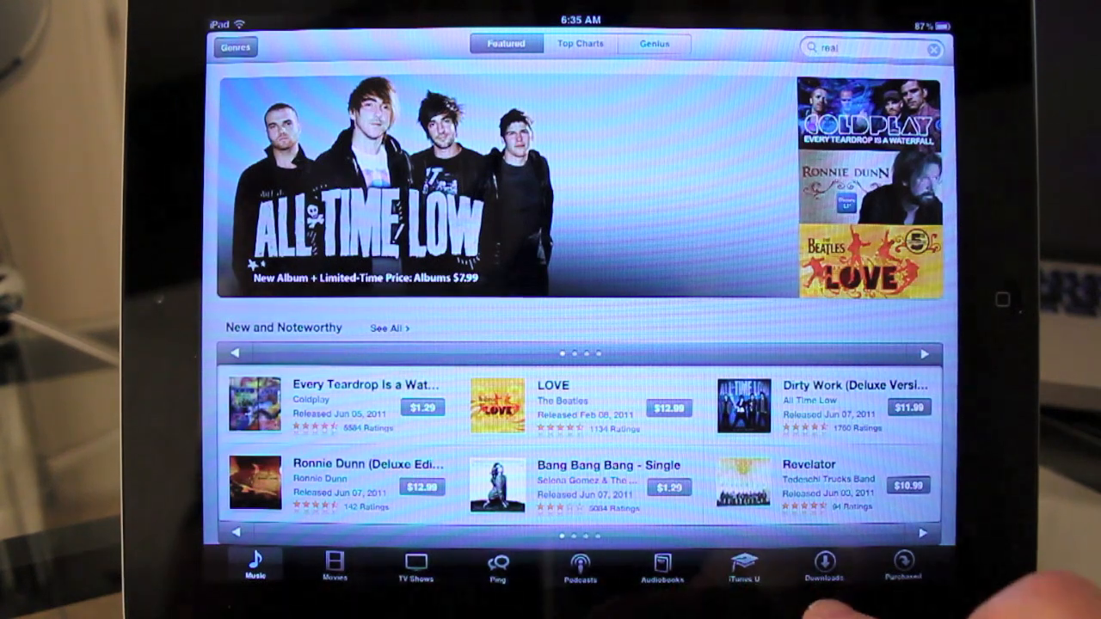
{"action": "left_click", "coordinate": [901, 567]}
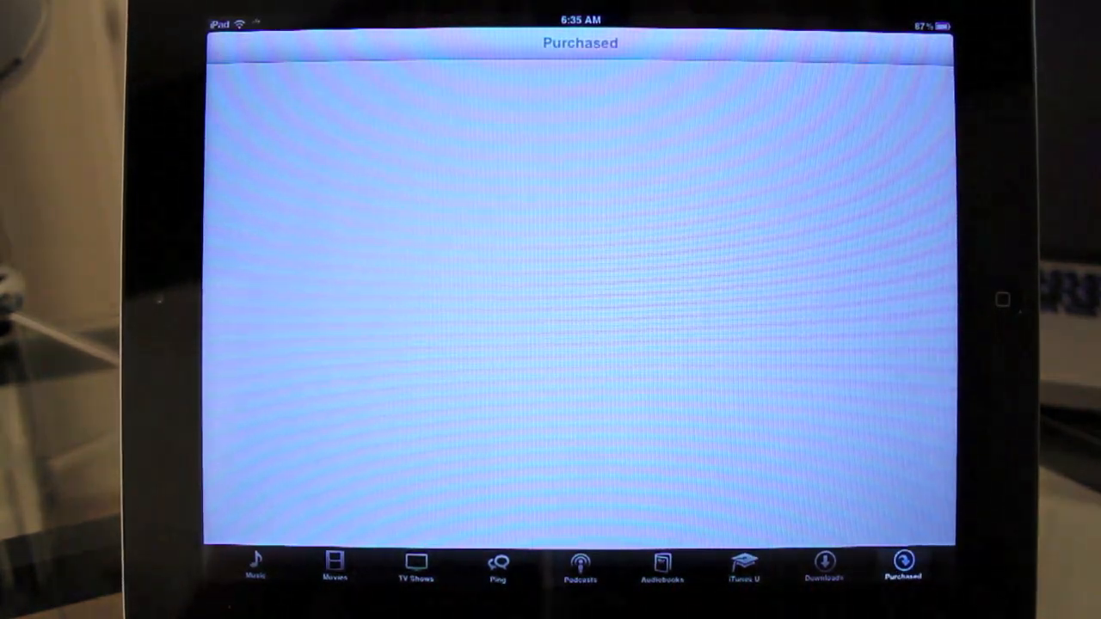
{"action": "left_click", "coordinate": [902, 567]}
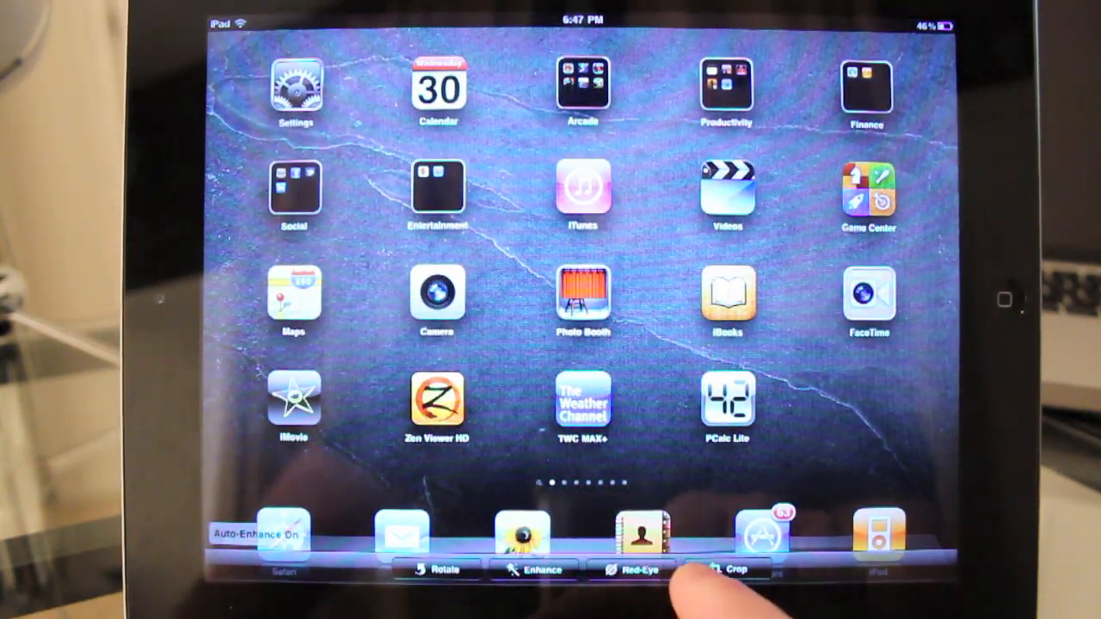
Step: Choose the Crop tool for the photo being edited with Auto-Enhance on
{"action": "left_click", "coordinate": [730, 569]}
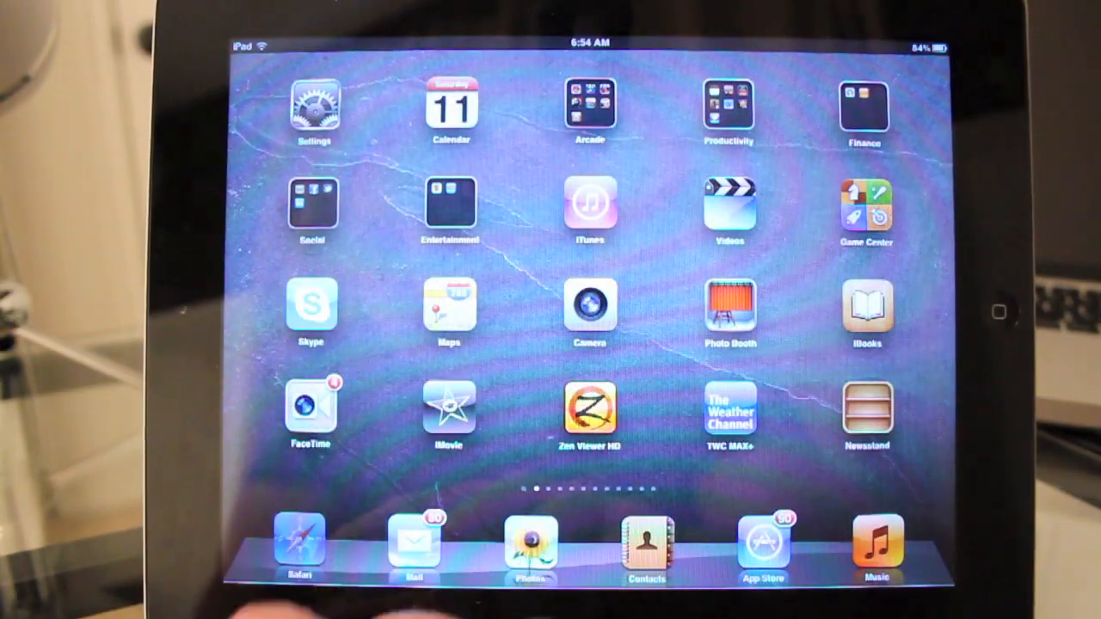
Step: Show Apple's iOS 5 'Features that go further' page in Safari, via a home-screen detour
{"action": "left_click", "coordinate": [299, 536]}
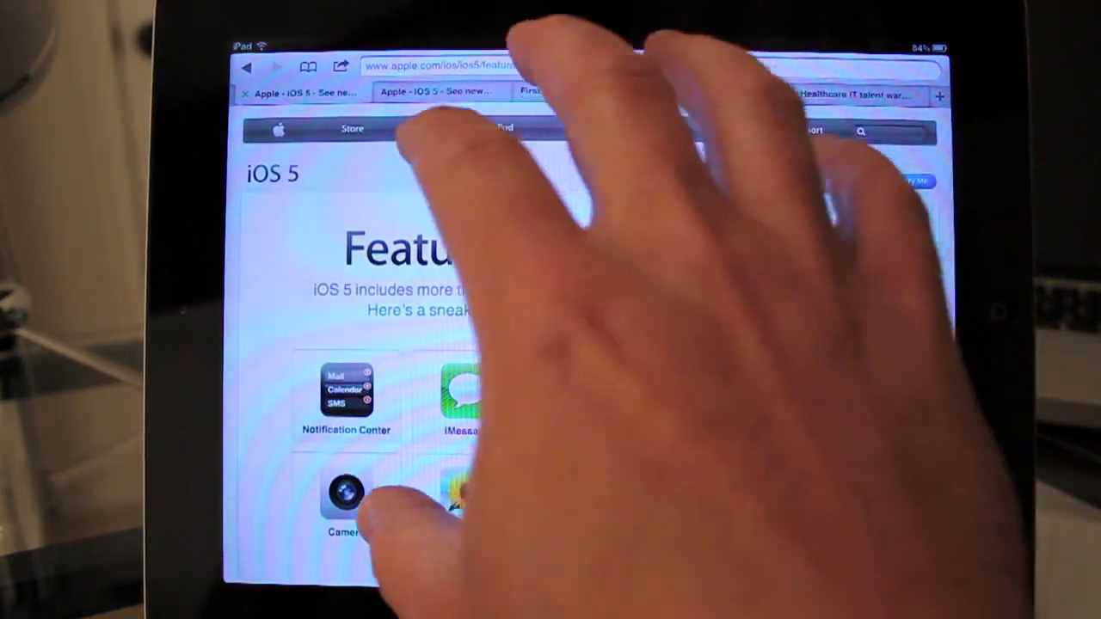
{"action": "key", "text": "home"}
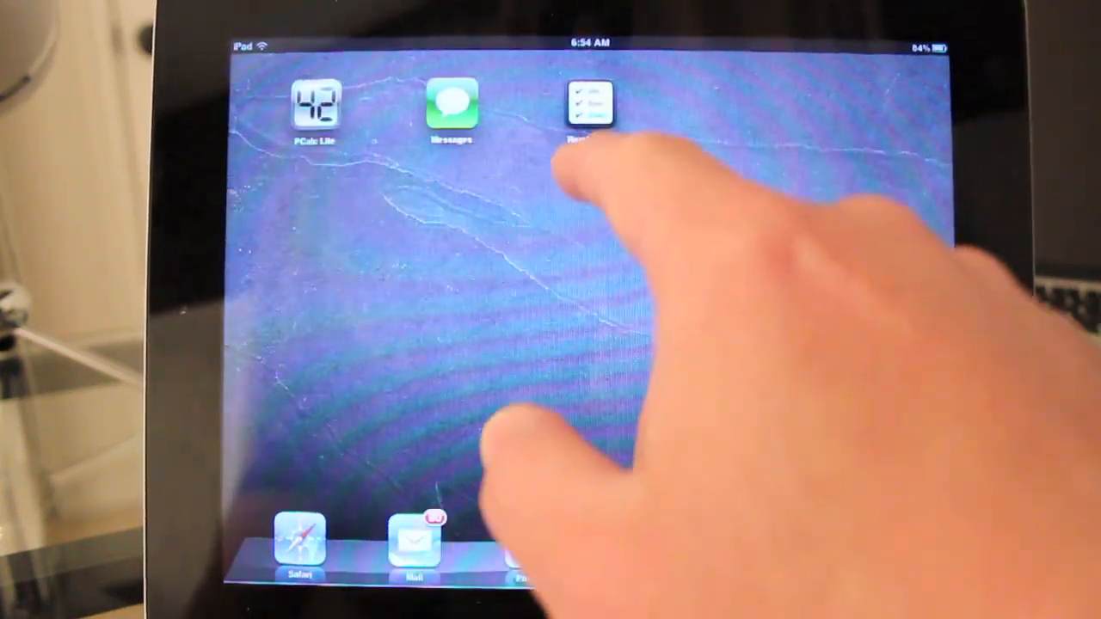
{"action": "scroll", "scroll_direction": "left", "scroll_amount": 3}
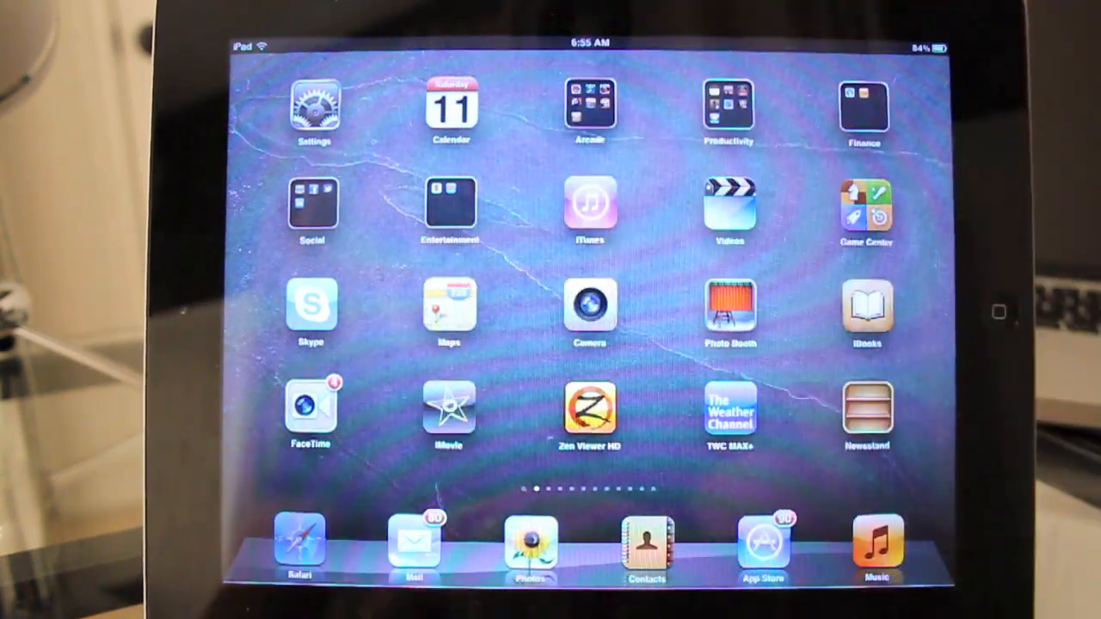
{"action": "left_click", "coordinate": [300, 540]}
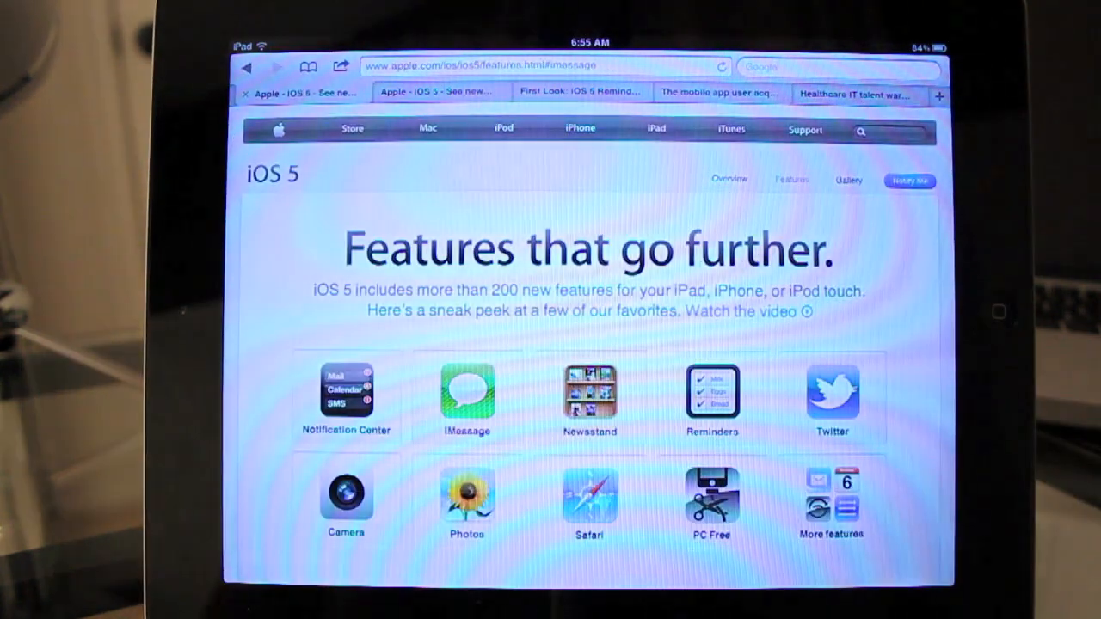